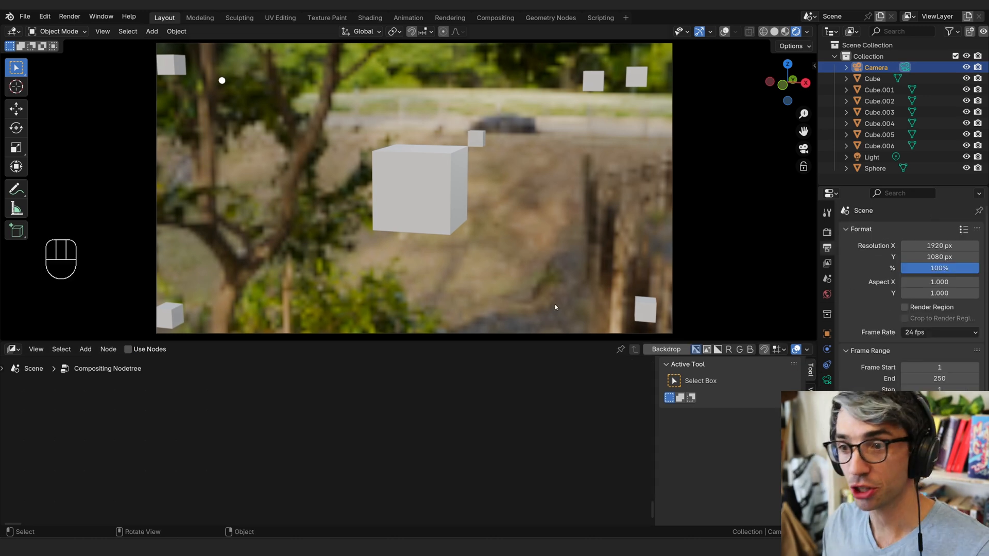
pyautogui.moveTo(338, 210)
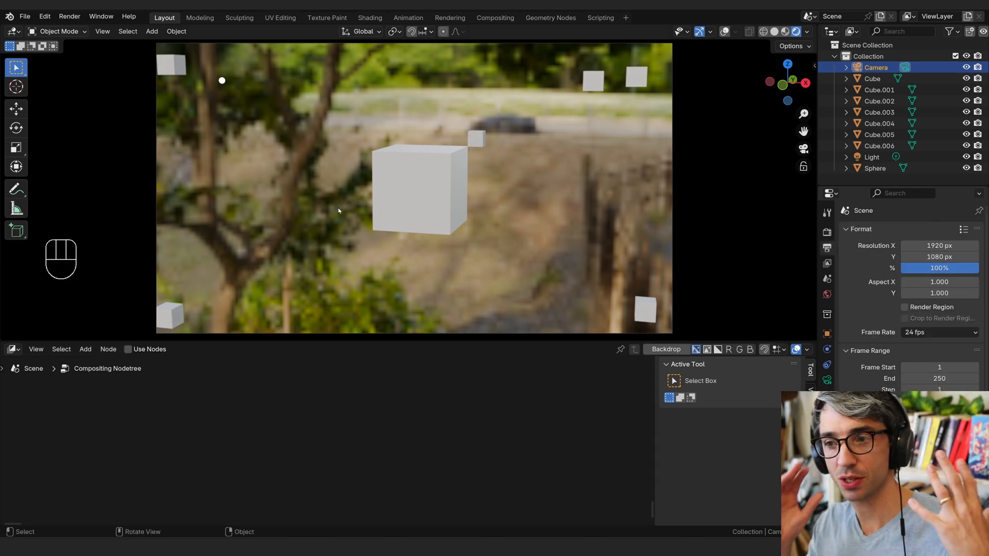
pyautogui.moveTo(639, 201)
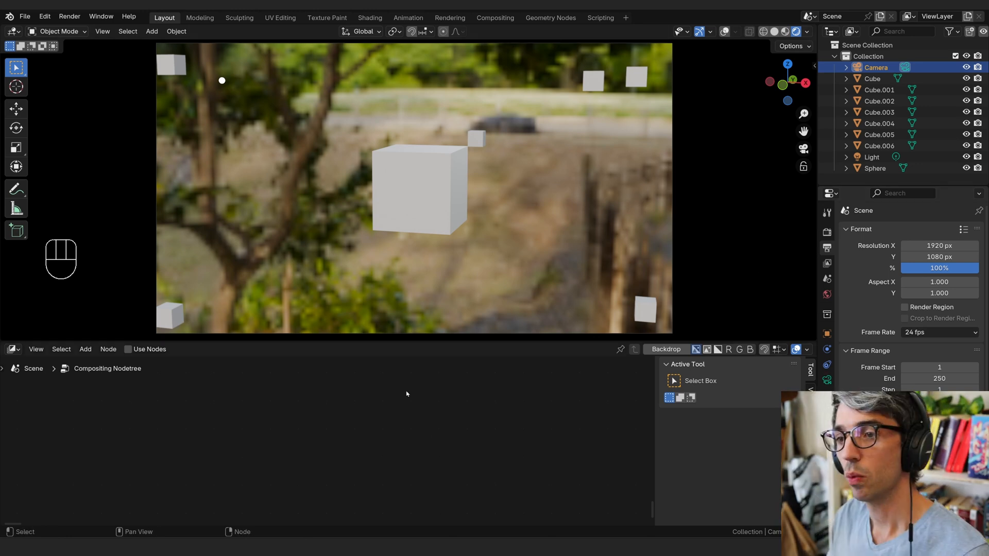
# - Switch the lower area to the Compositor and enable Use Nodes, cancelling a node search
pyautogui.click(805, 32)
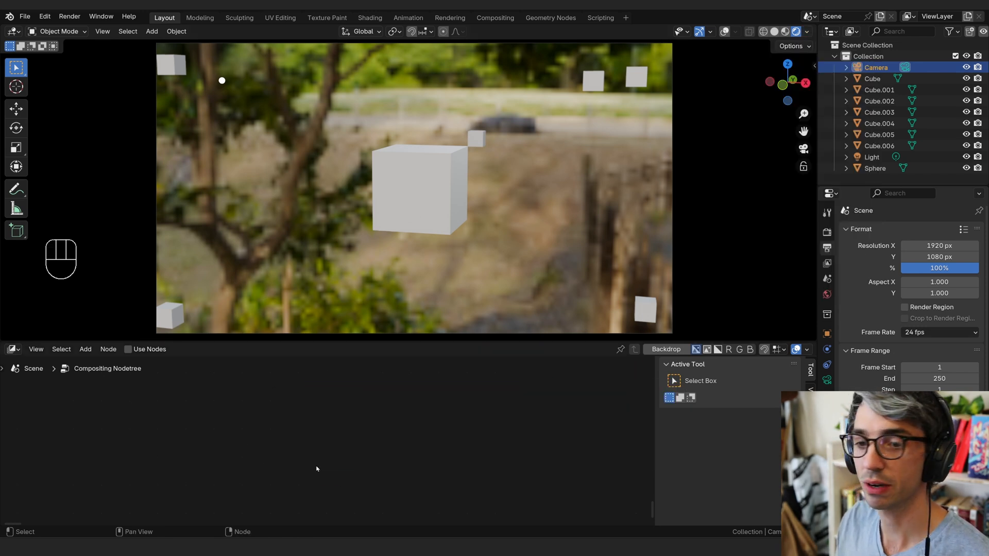
pyautogui.moveTo(432, 369)
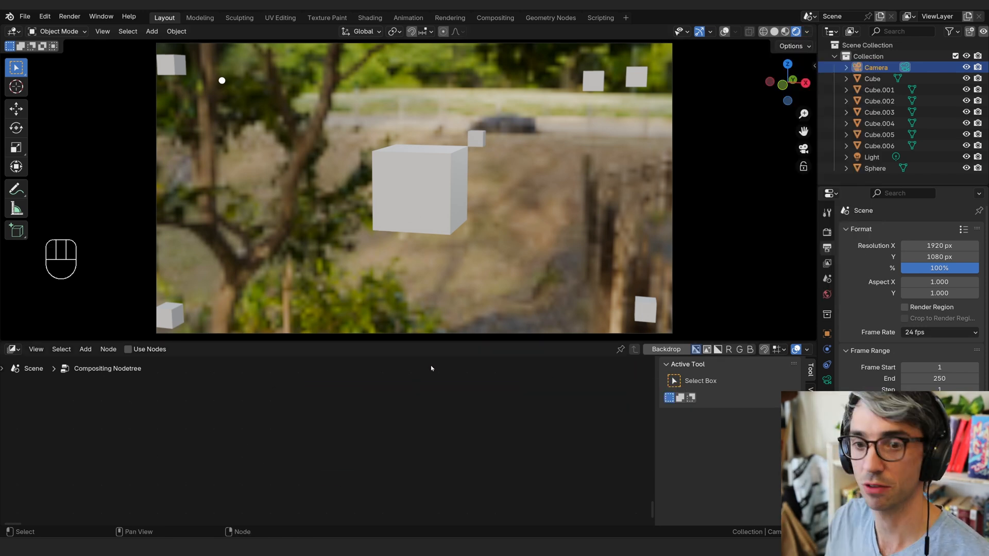
pyautogui.click(11, 349)
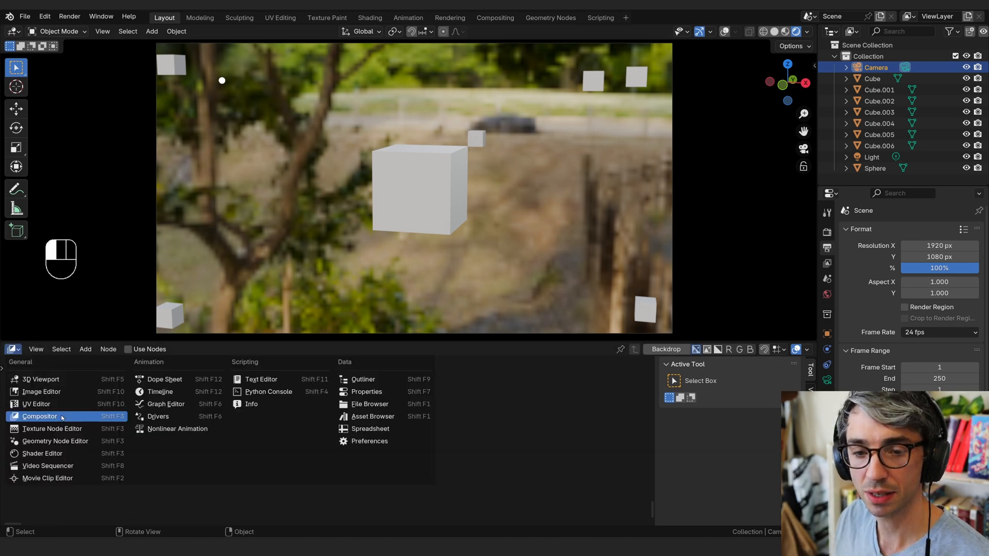
pyautogui.click(41, 417)
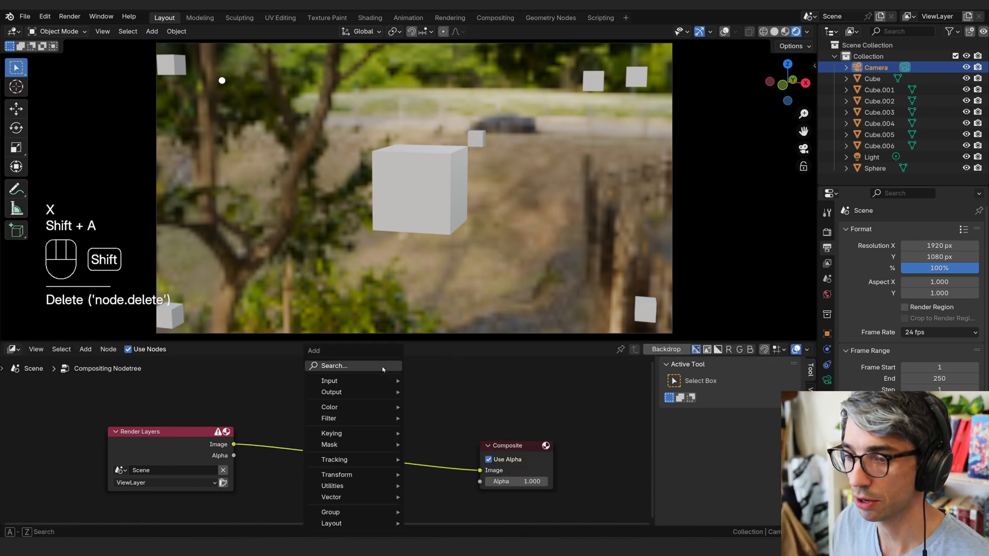
pyautogui.write('curv')
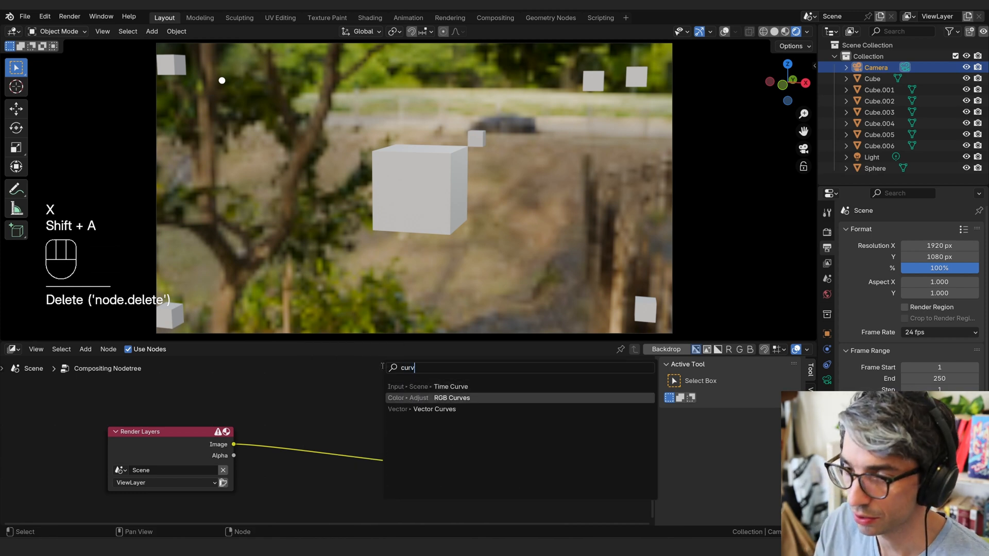
pyautogui.click(451, 397)
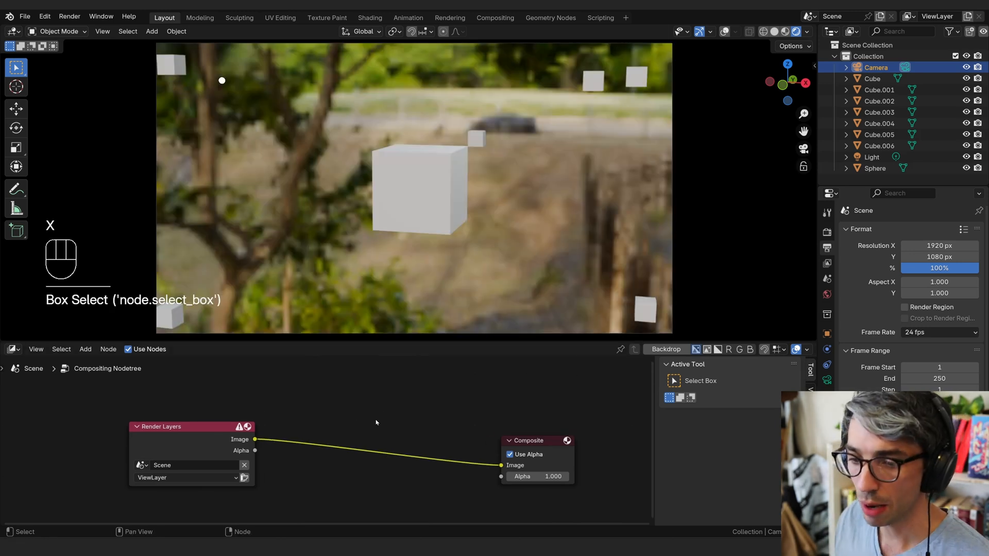
# - Insert a Lens Distortion node between Render Layers and Composite with distortion 0.244
pyautogui.write('len')
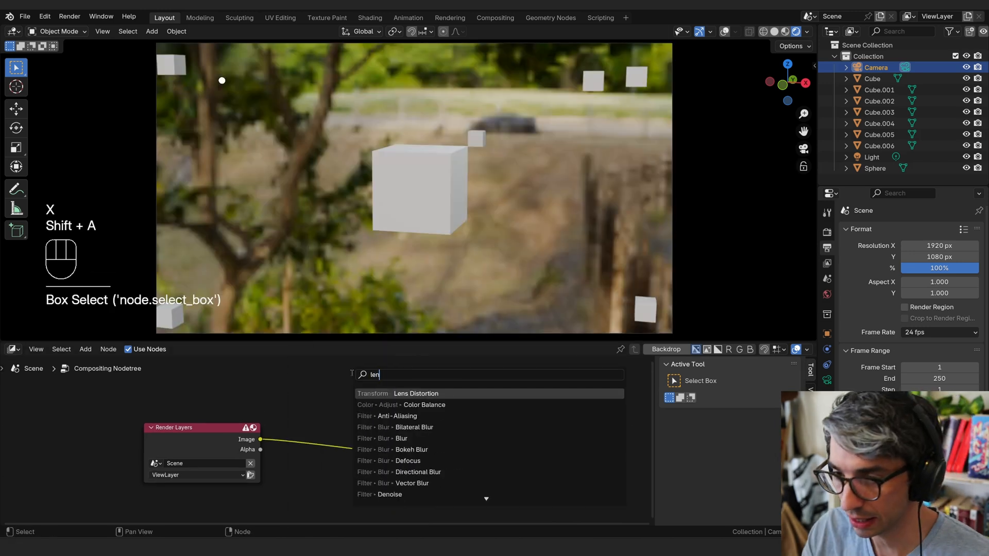
pyautogui.click(416, 393)
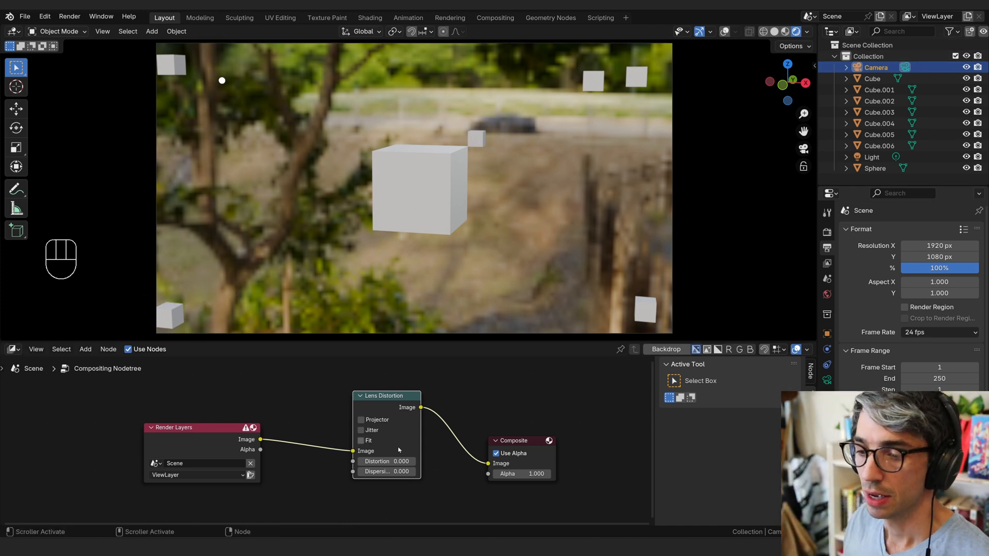
pyautogui.moveTo(372, 462); pyautogui.dragTo(391, 462)
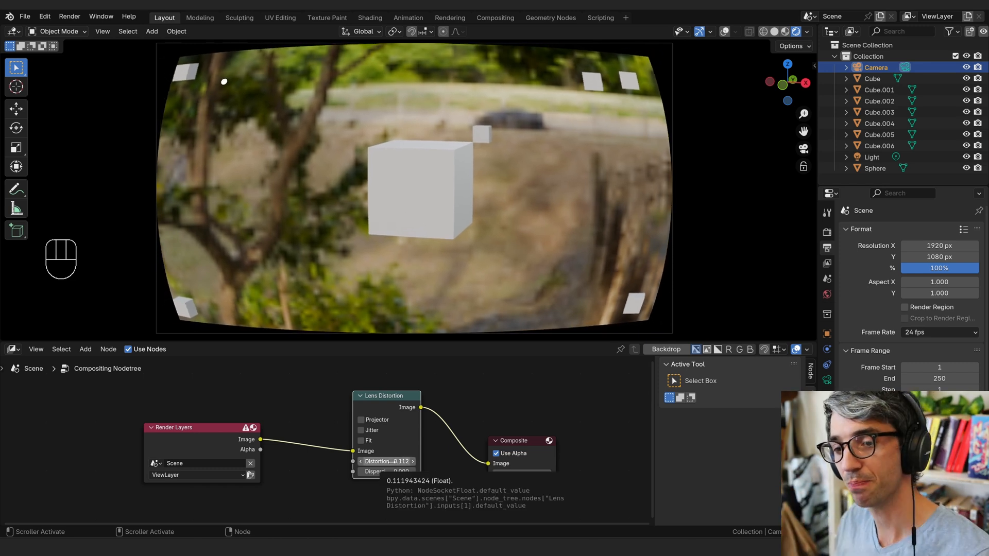
pyautogui.moveTo(378, 462); pyautogui.dragTo(416, 462)
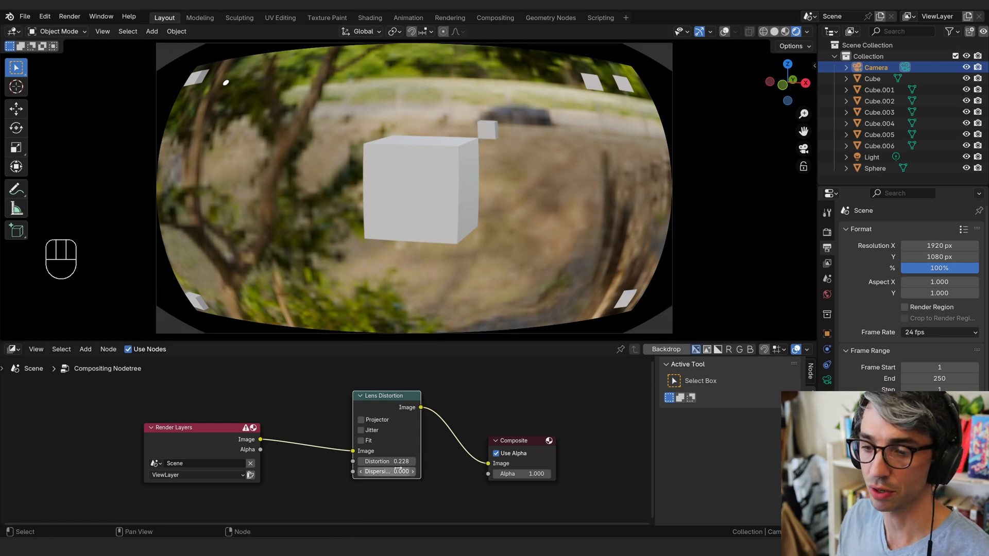
pyautogui.moveTo(410, 461); pyautogui.dragTo(375, 462)
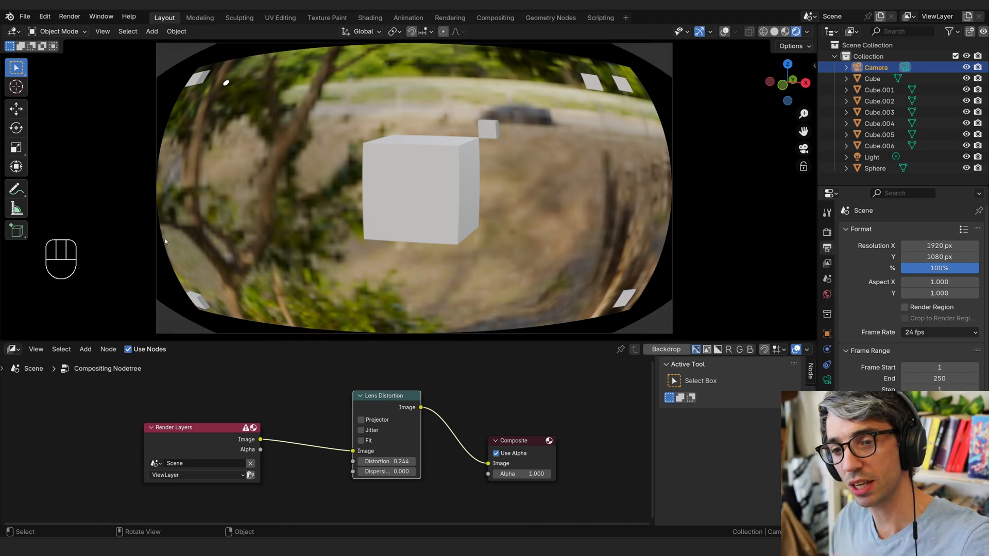
pyautogui.moveTo(159, 331)
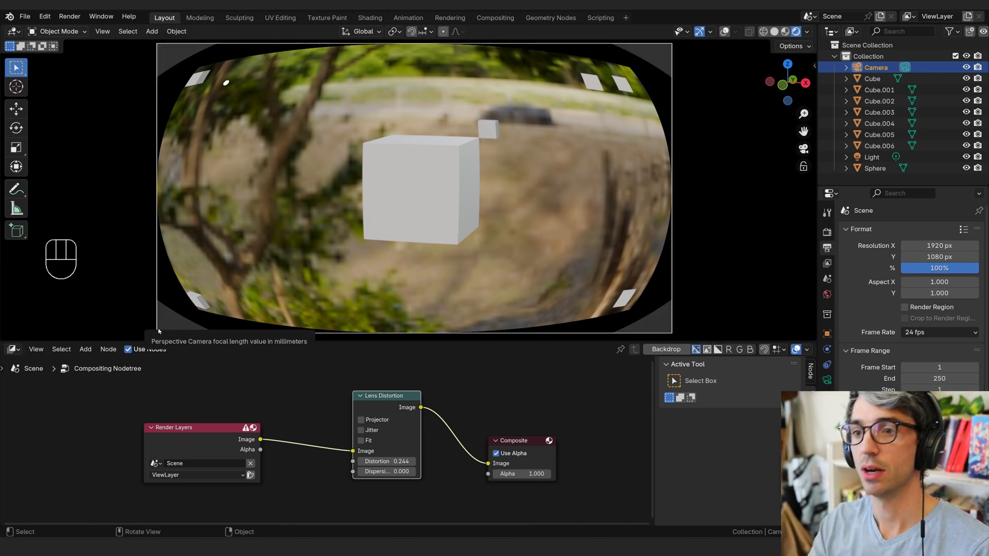
pyautogui.moveTo(98, 160)
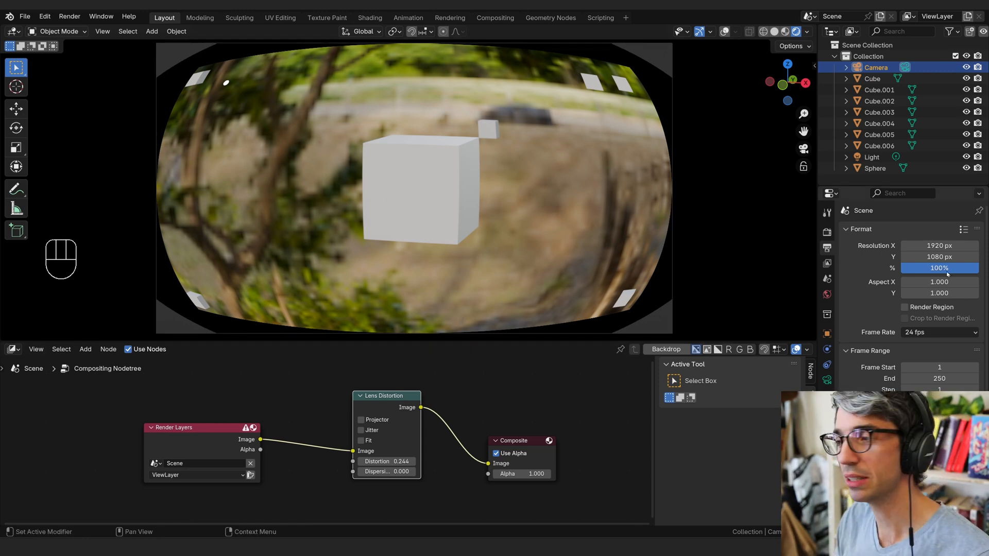
pyautogui.moveTo(847, 263)
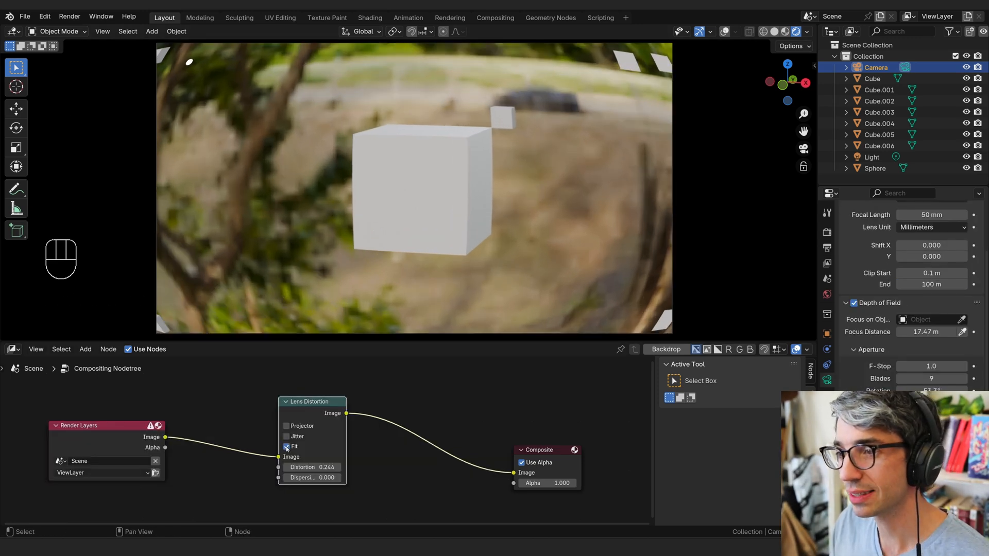
pyautogui.moveTo(287, 446)
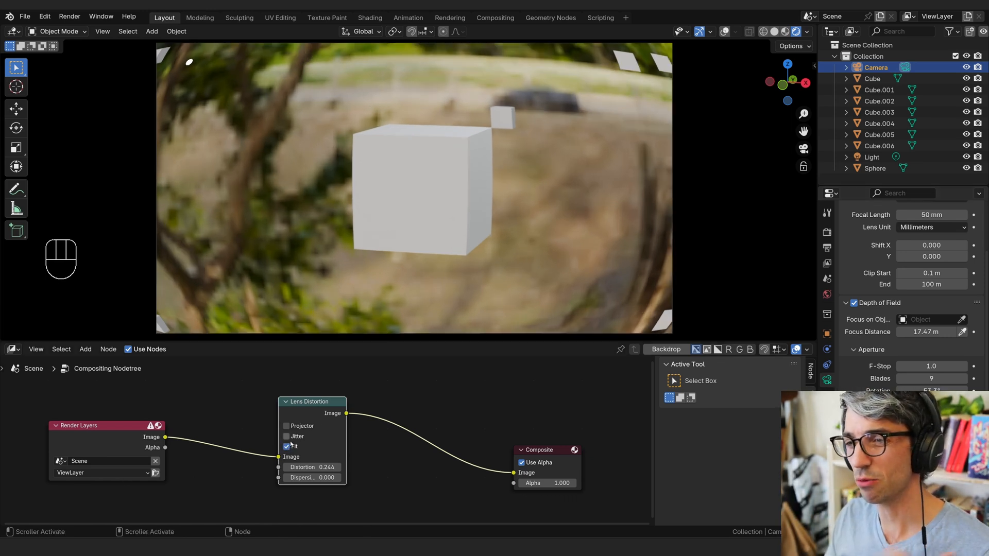
# - Turn off Fit on the Lens Distortion node so black curved edges return
pyautogui.click(286, 446)
pyautogui.write('sc')
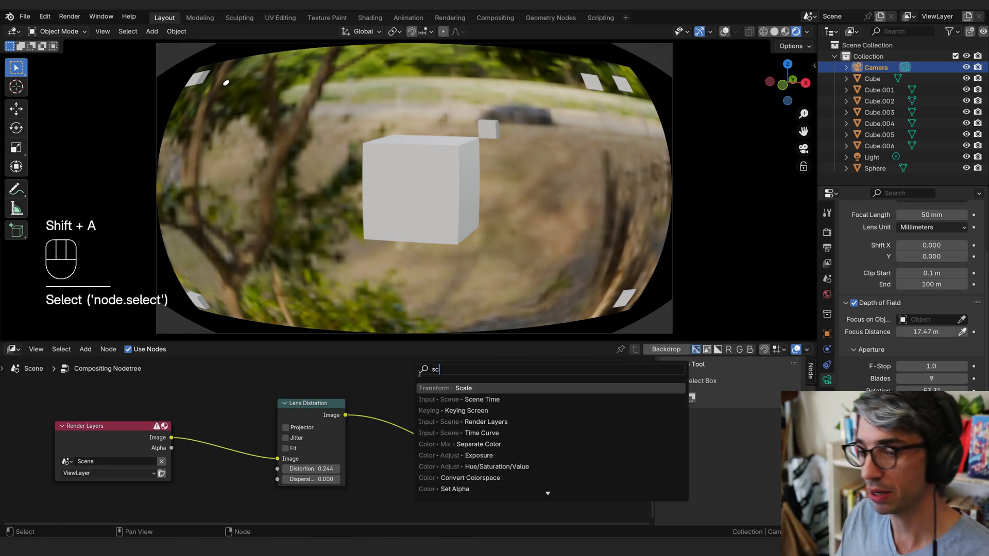
# - Add a Scale node at 1.2 after Lens Distortion and toggle its mute to compare the black edges
pyautogui.click(463, 389)
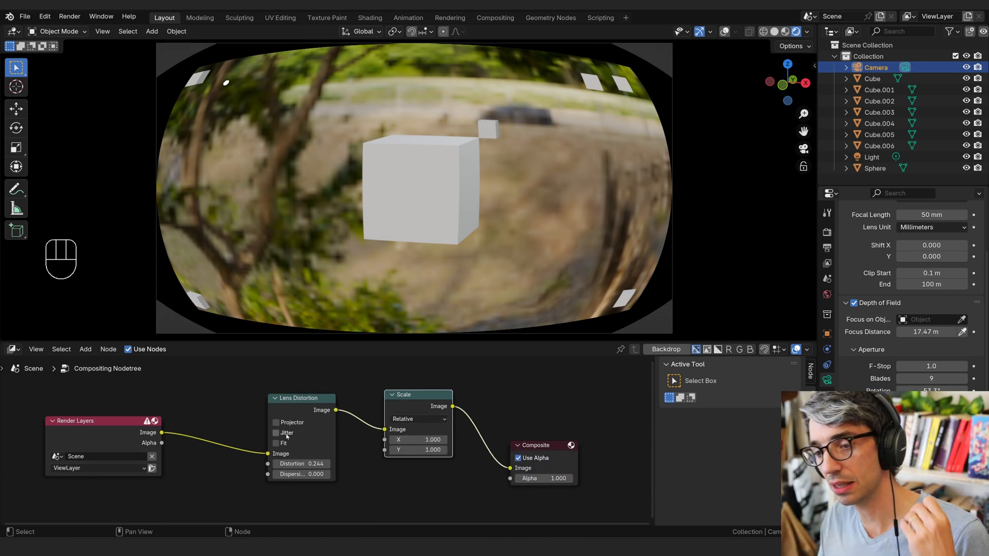
pyautogui.click(276, 443)
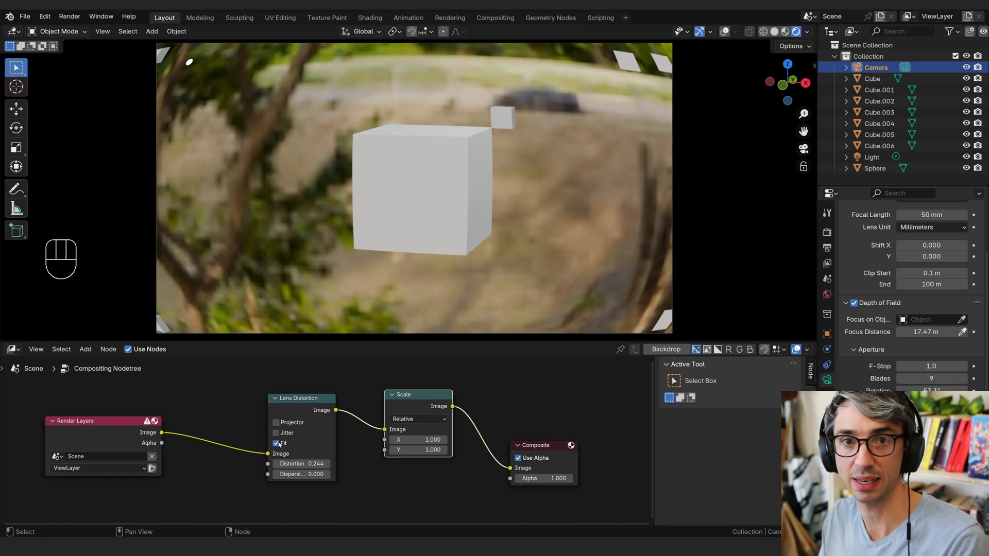
pyautogui.click(276, 443)
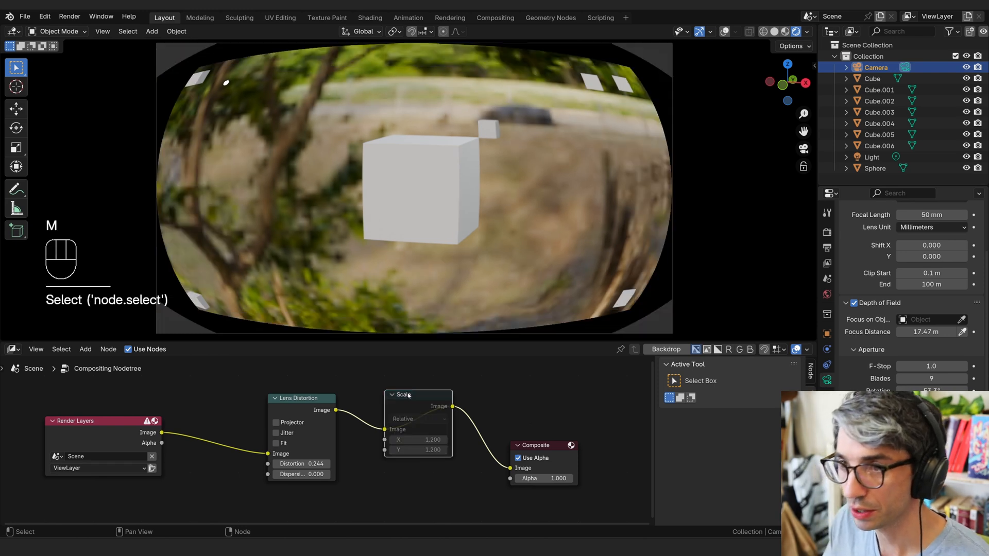
pyautogui.click(275, 443)
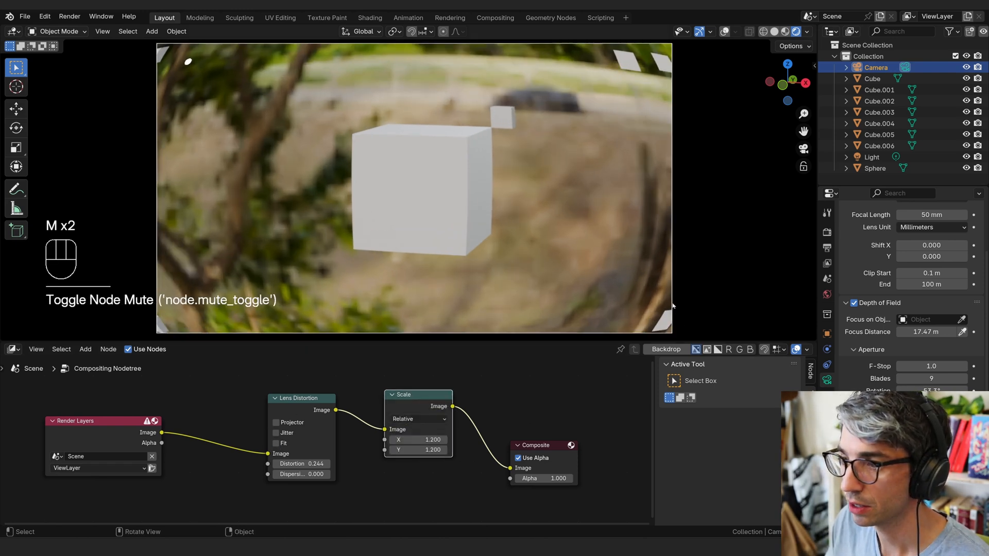
pyautogui.click(417, 395)
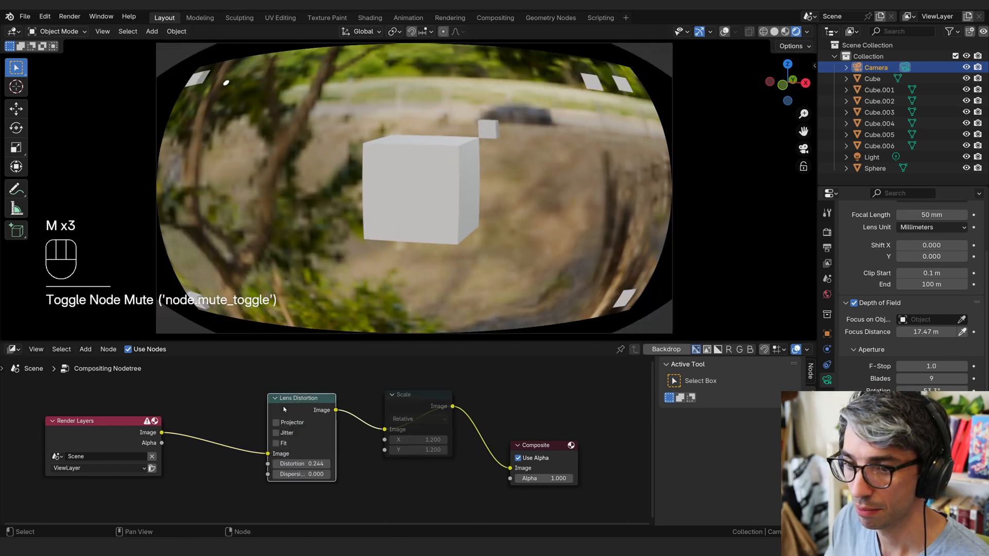
pyautogui.click(276, 443)
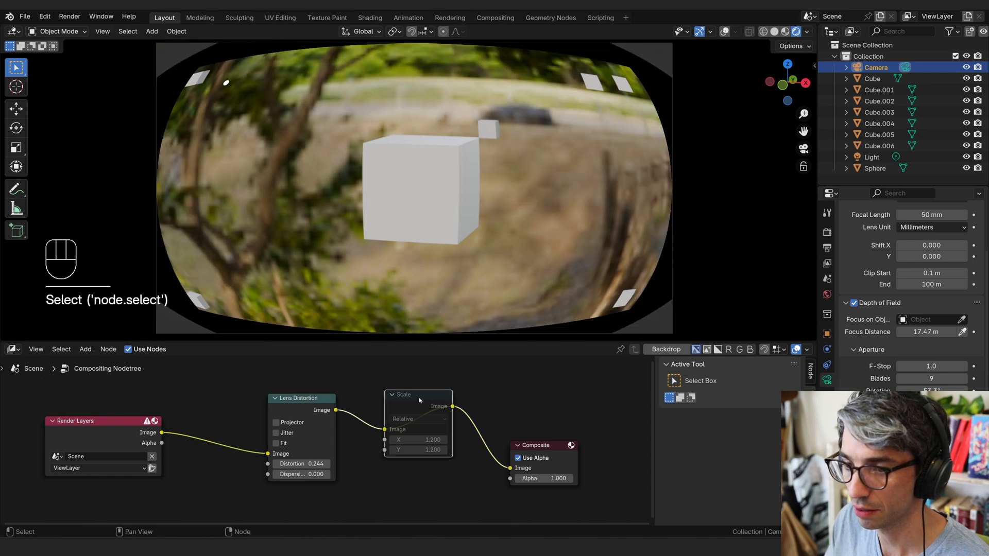
pyautogui.press('M')
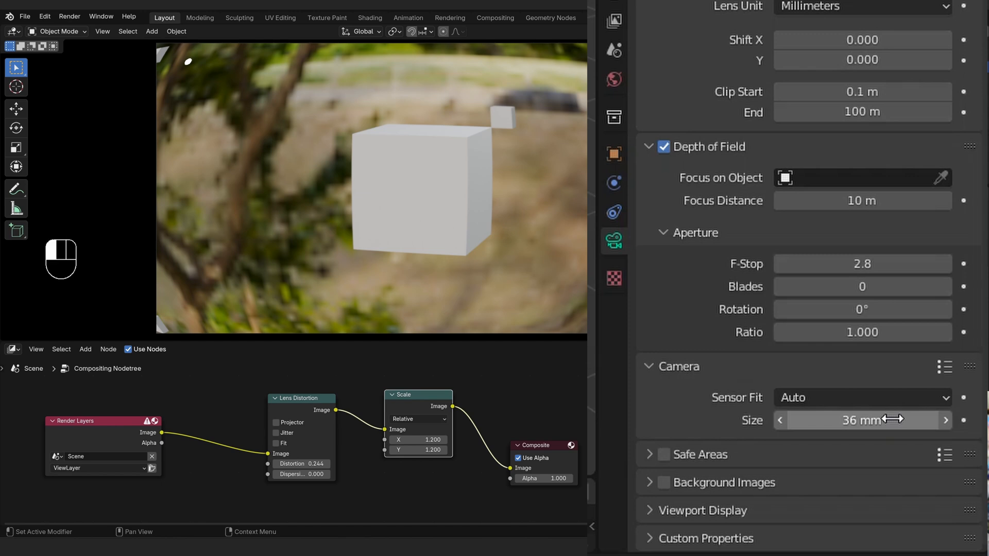
# - Set the camera sensor size to 36 × 1.2 = 43.2 mm to offset the Scale node's crop
pyautogui.press('BackSpace')
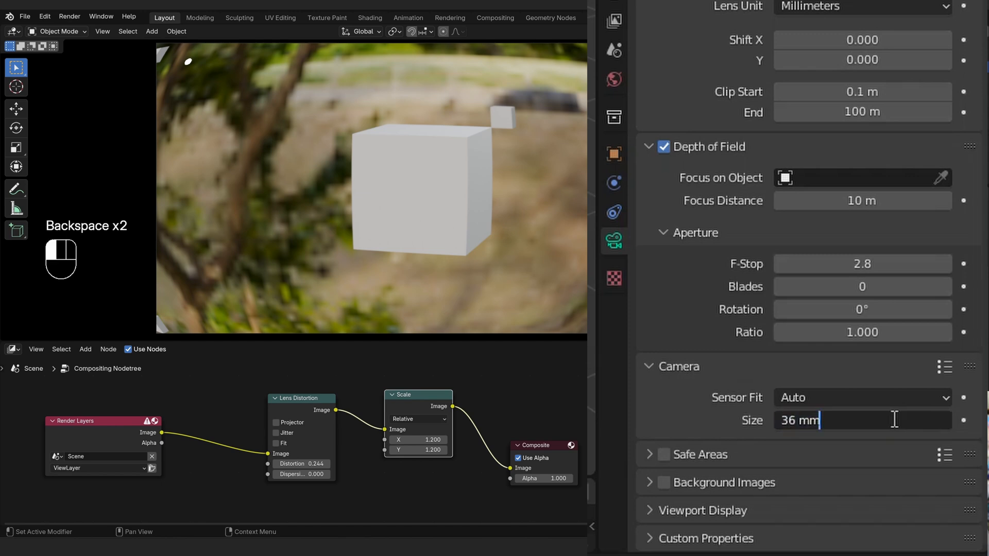
pyautogui.press('Backspace')
pyautogui.write('* 1.2')
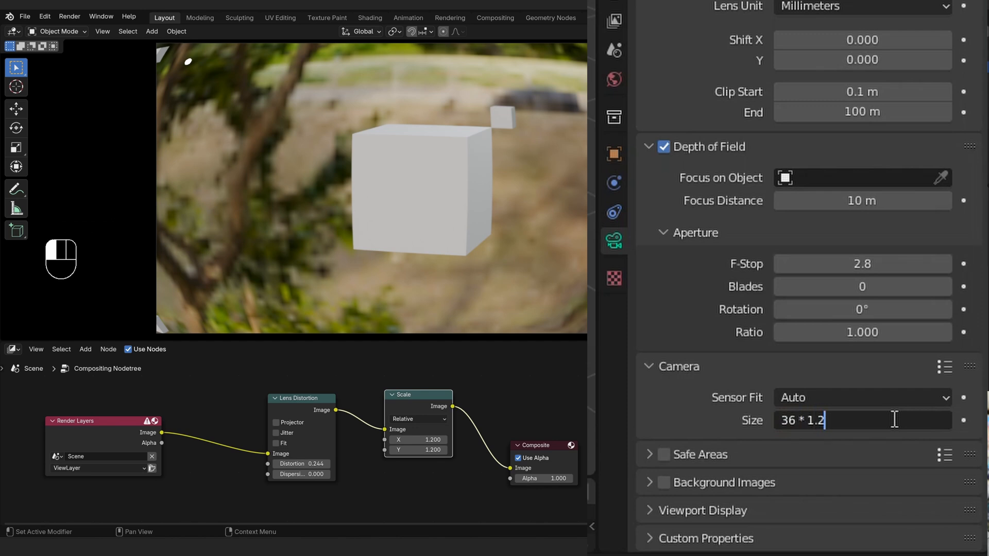
pyautogui.press('enter')
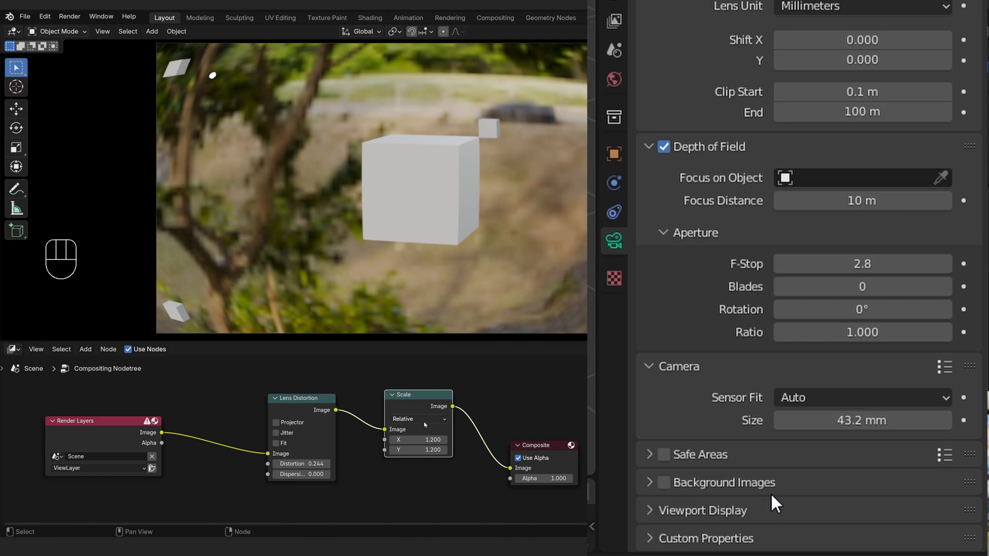
pyautogui.moveTo(418, 419)
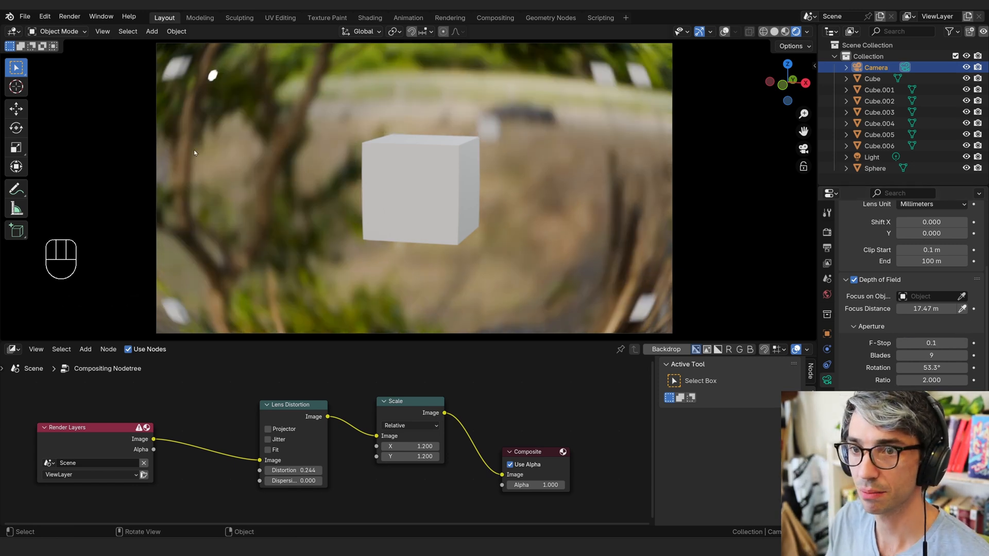
pyautogui.click(931, 342)
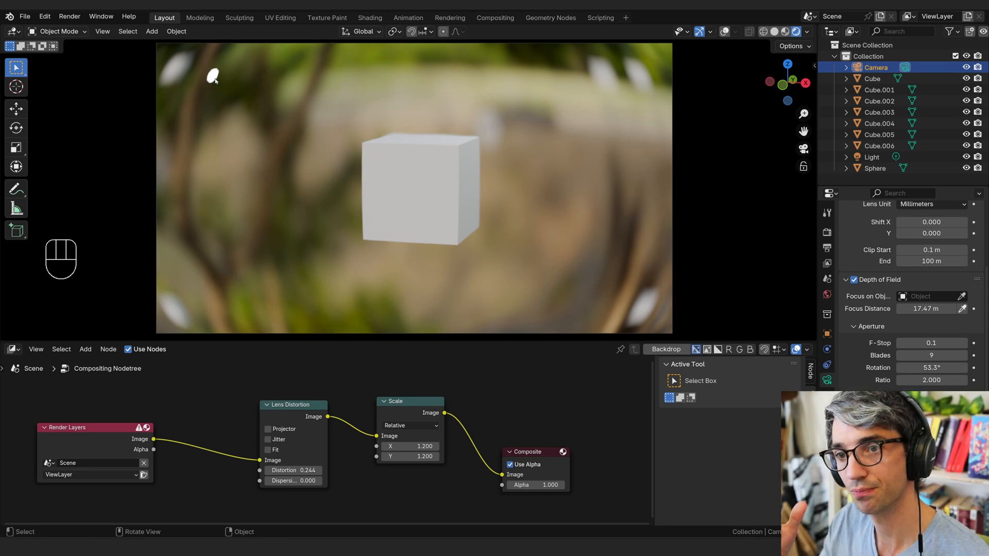
pyautogui.moveTo(226, 69)
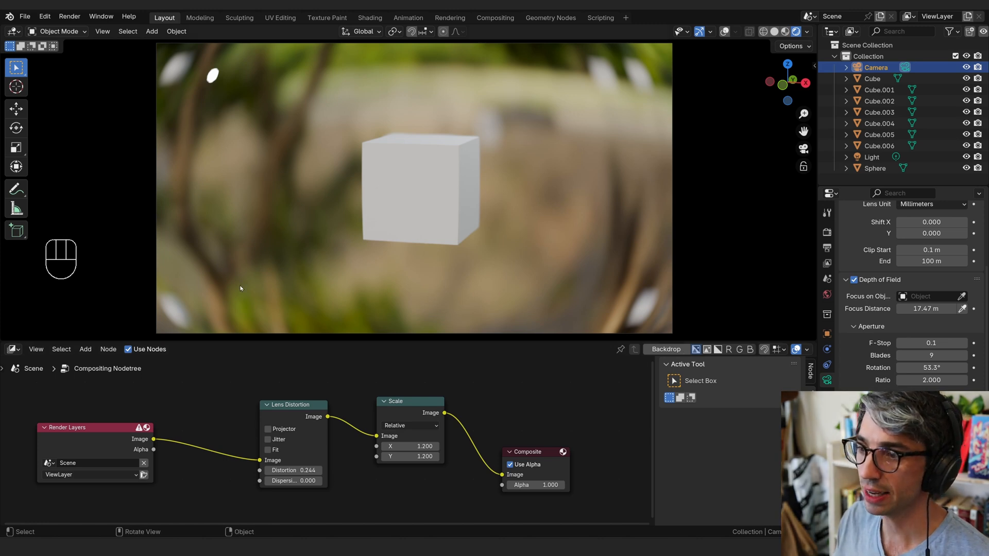
pyautogui.moveTo(540, 135)
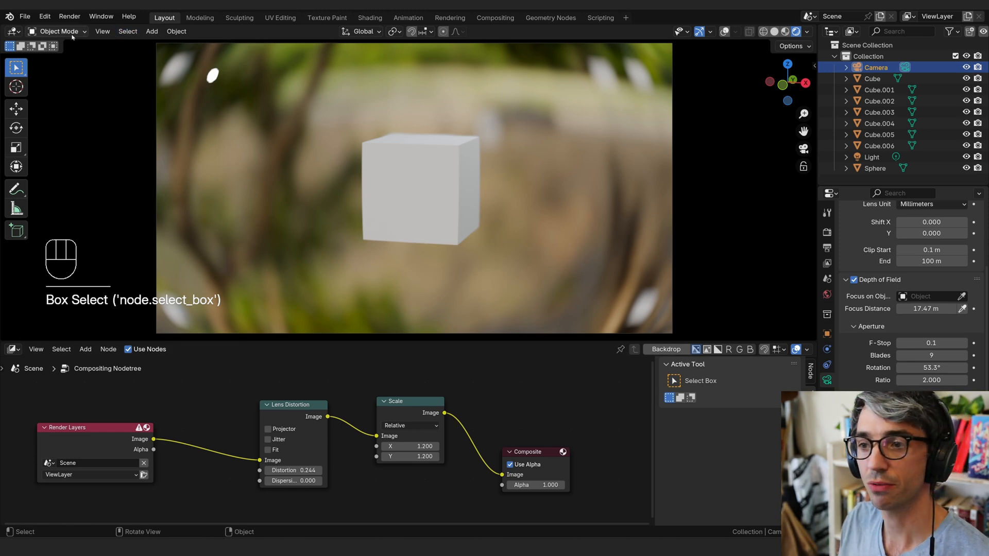
# - Render the viewport image and the full image to compare the composited fisheye result
pyautogui.click(102, 31)
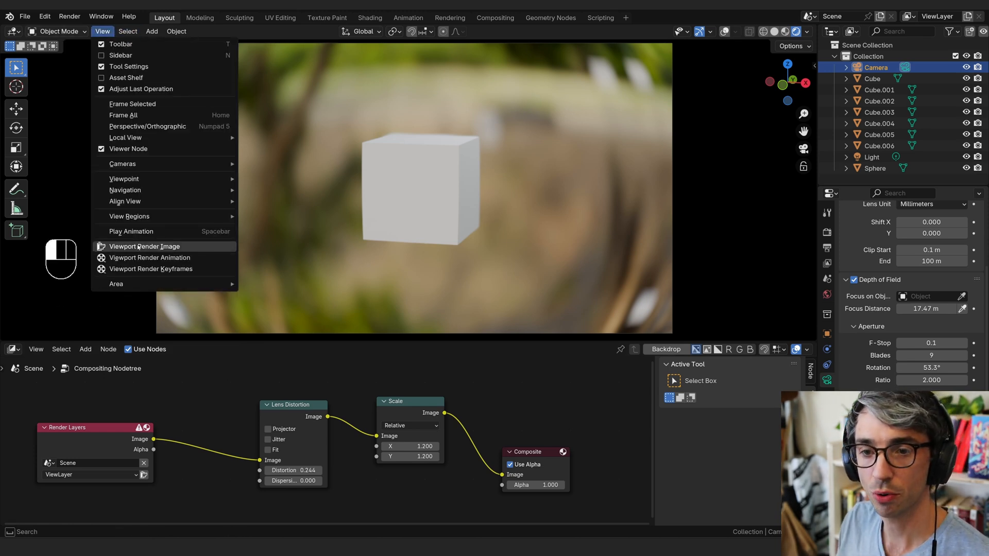
pyautogui.click(144, 246)
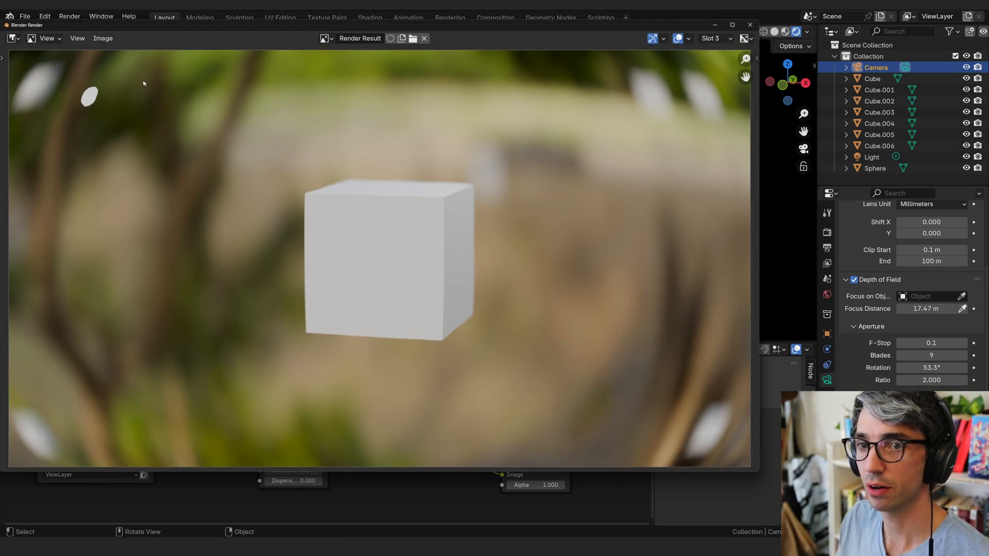
pyautogui.click(69, 16)
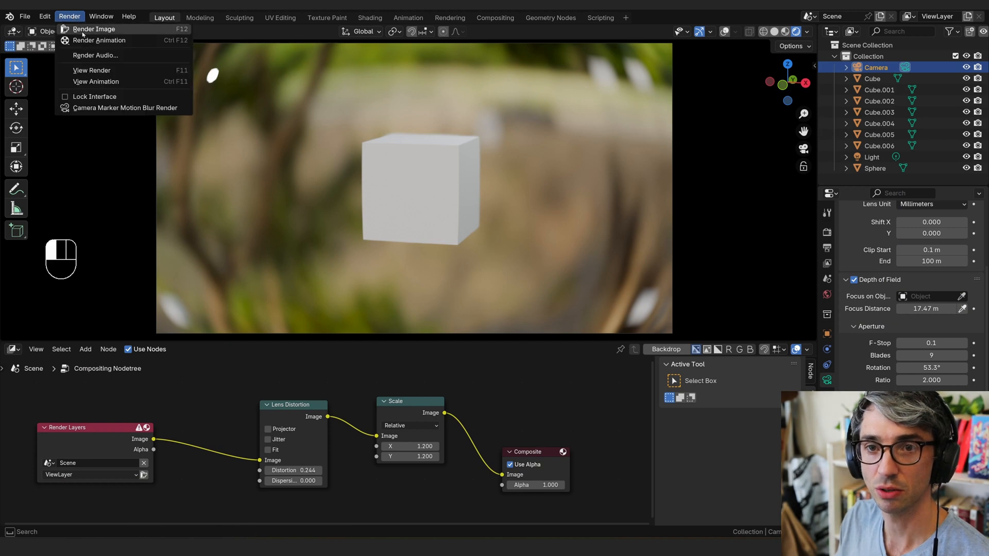
pyautogui.click(93, 28)
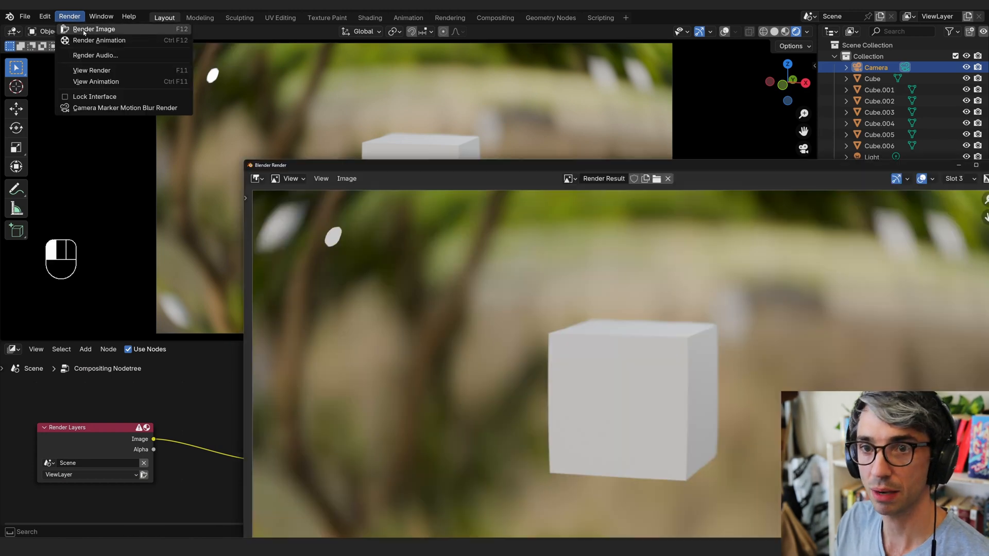
pyautogui.click(94, 29)
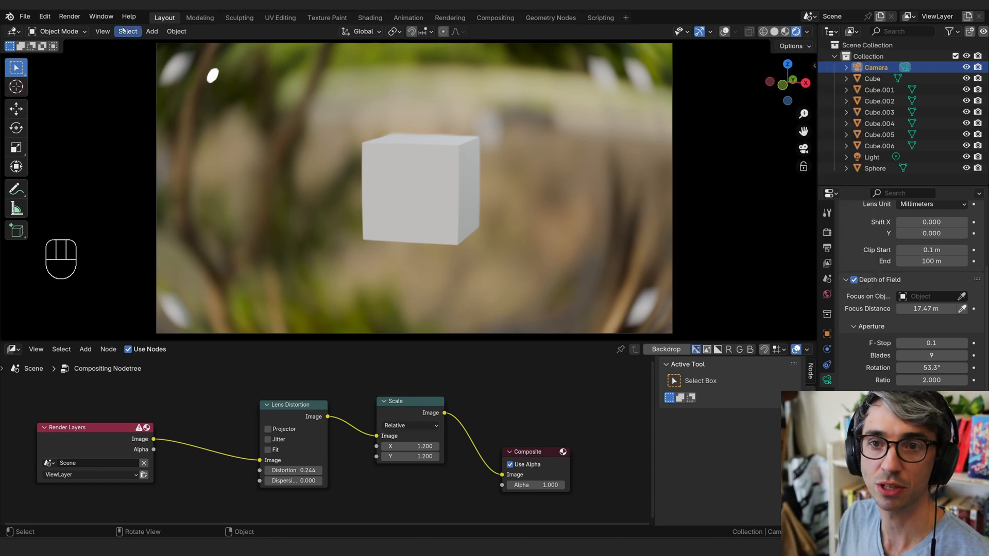
pyautogui.click(102, 31)
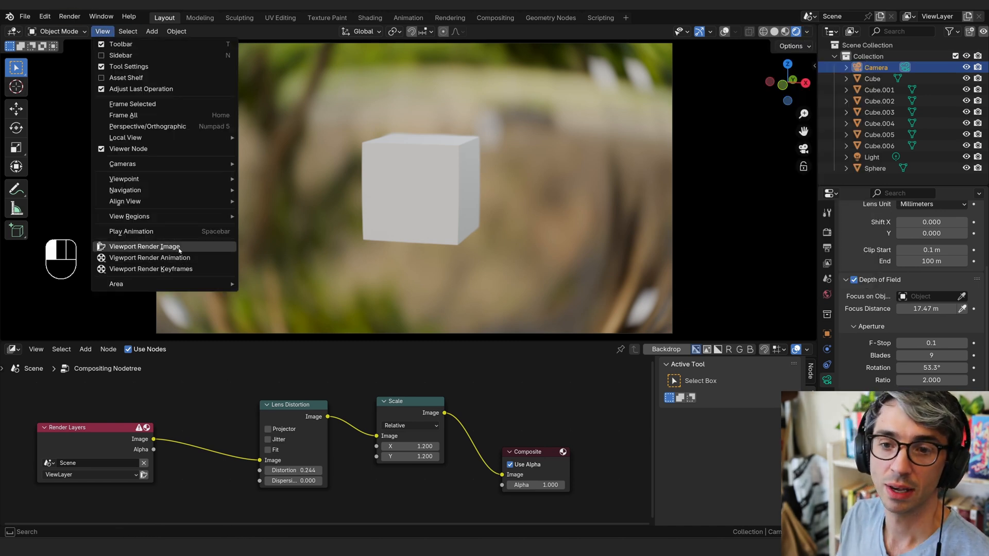
pyautogui.click(144, 246)
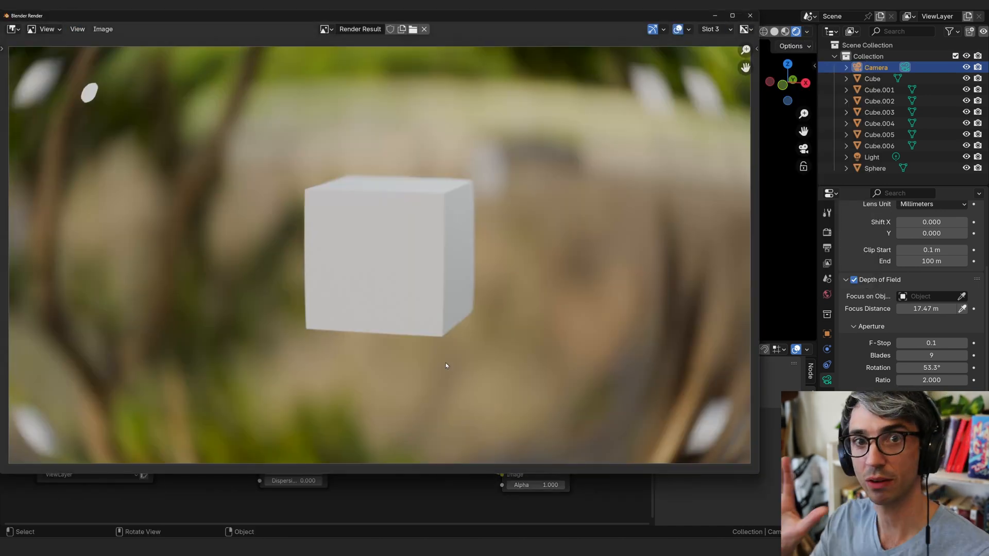
pyautogui.moveTo(494, 387)
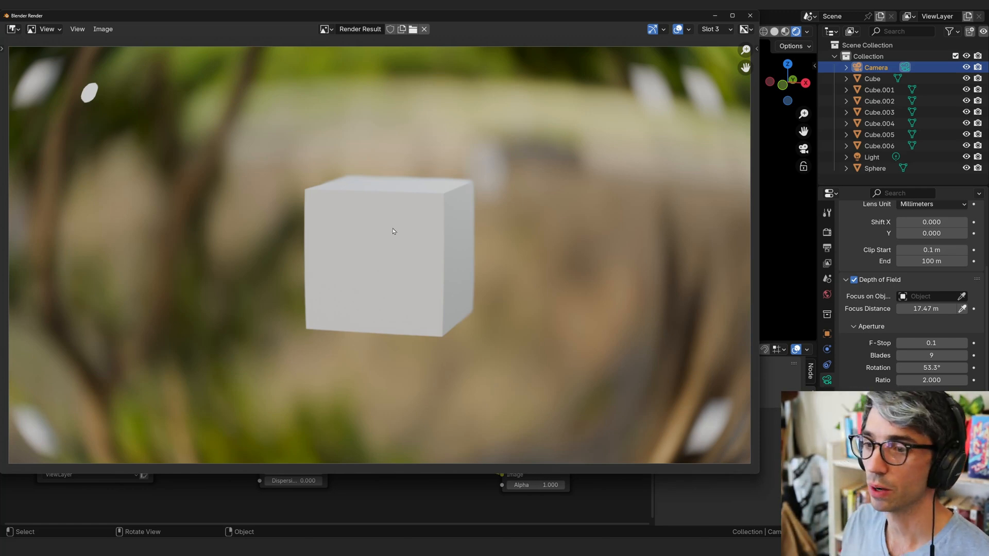
pyautogui.moveTo(717, 29)
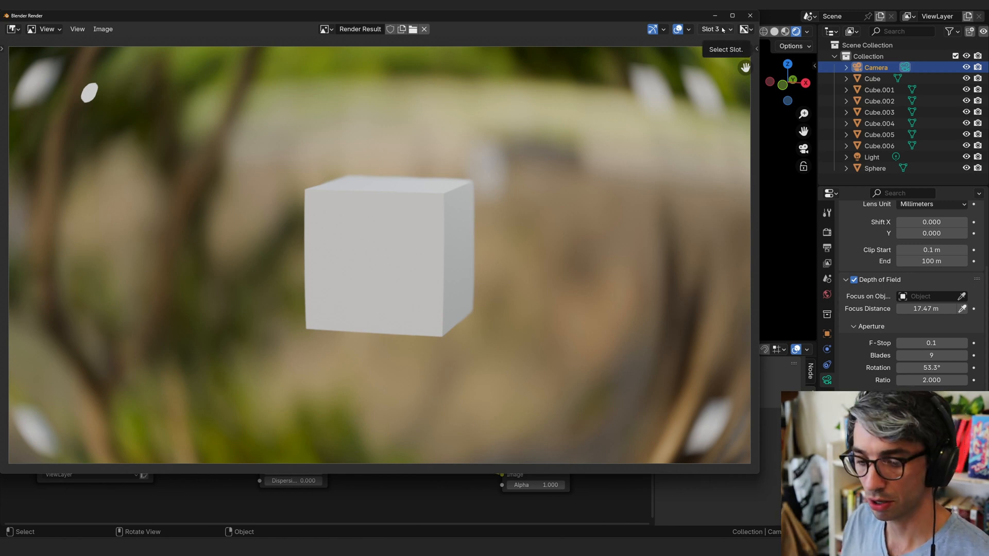
# - Close the render result window to return to the viewport and compositor layout
pyautogui.click(713, 29)
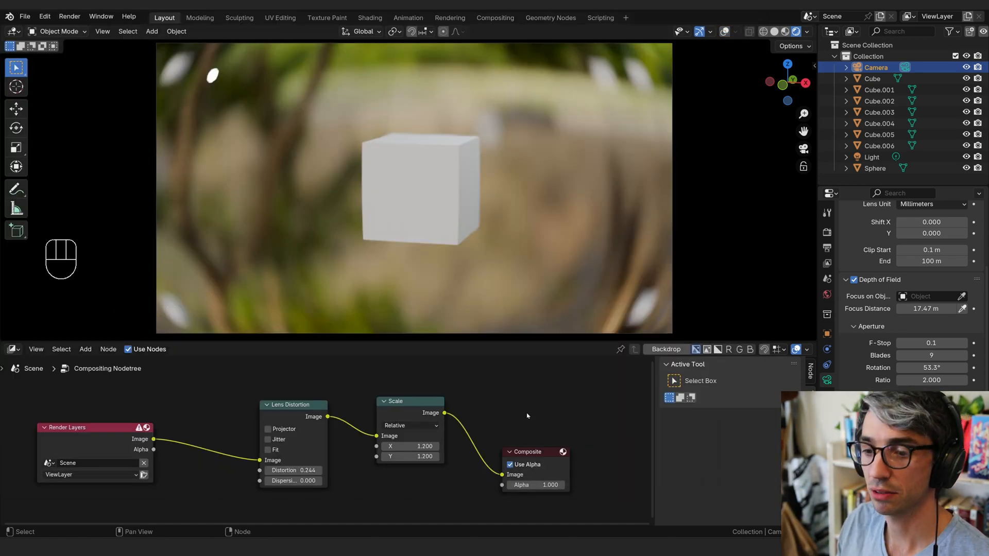
# - Mute the Scale node so the curved black borders show again
pyautogui.click(415, 399)
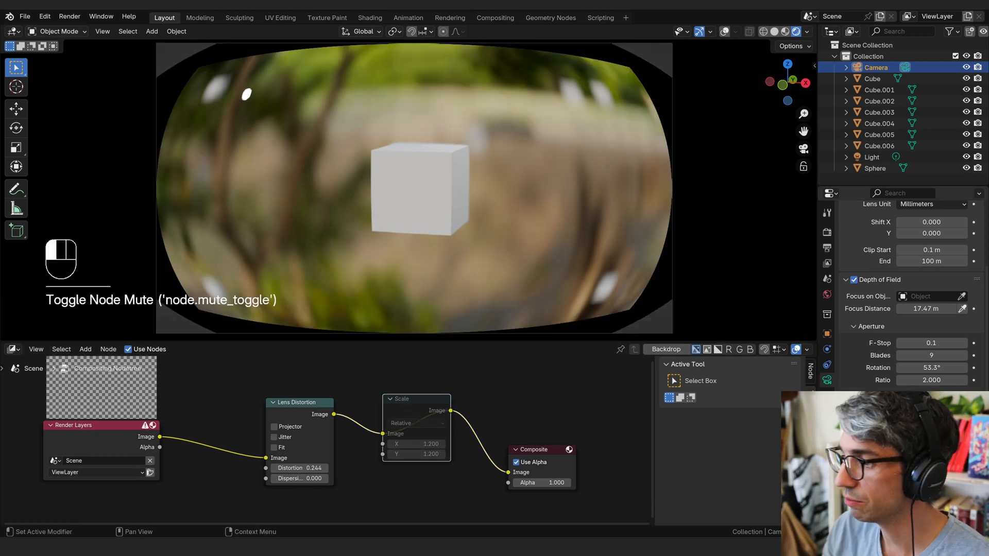
pyautogui.press('Backspace')
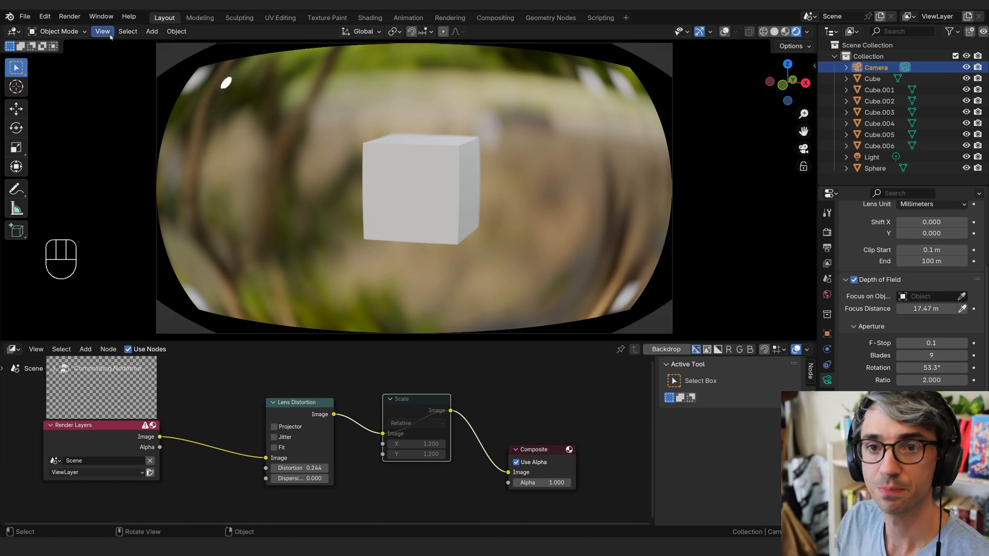
pyautogui.press('F12')
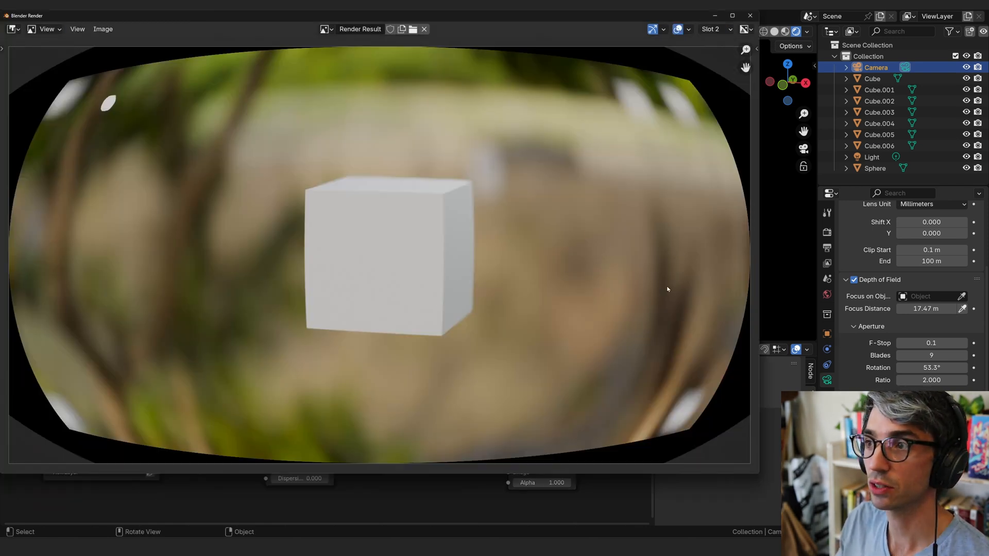
pyautogui.click(711, 29)
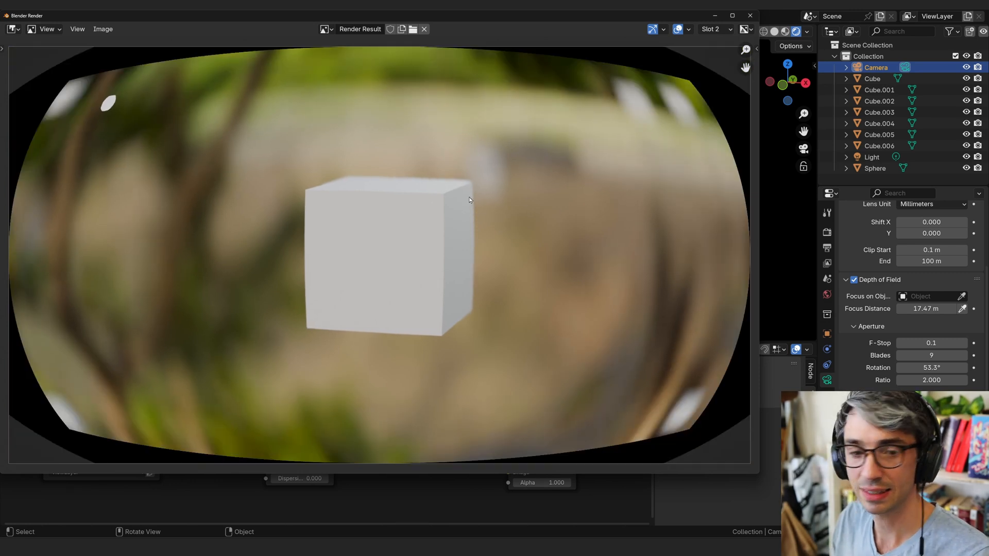
pyautogui.moveTo(496, 232)
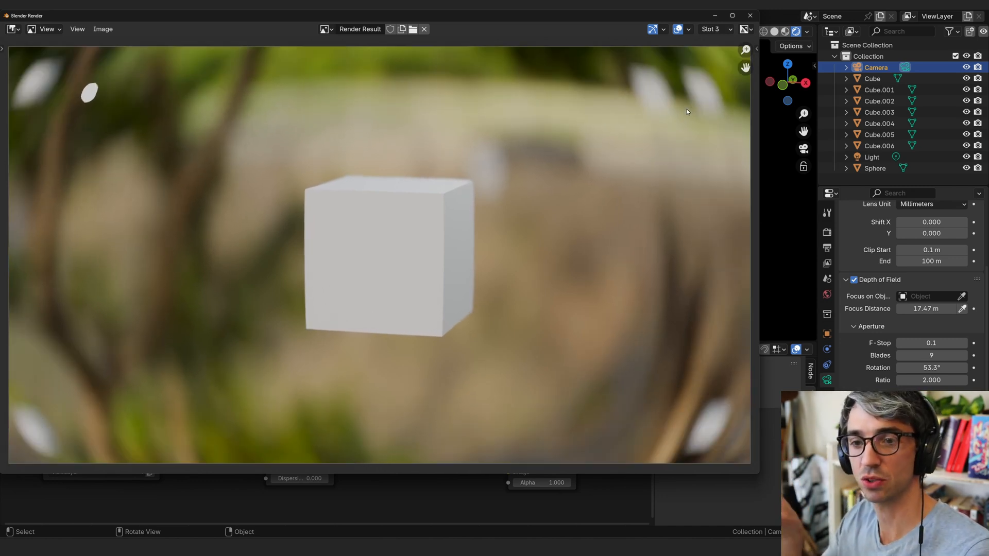
pyautogui.moveTo(145, 390)
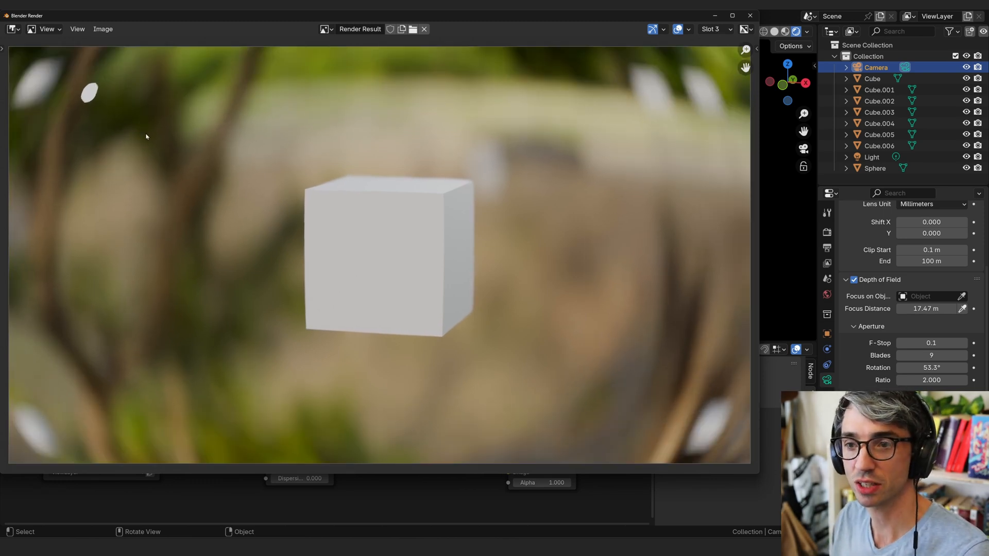
pyautogui.moveTo(245, 193)
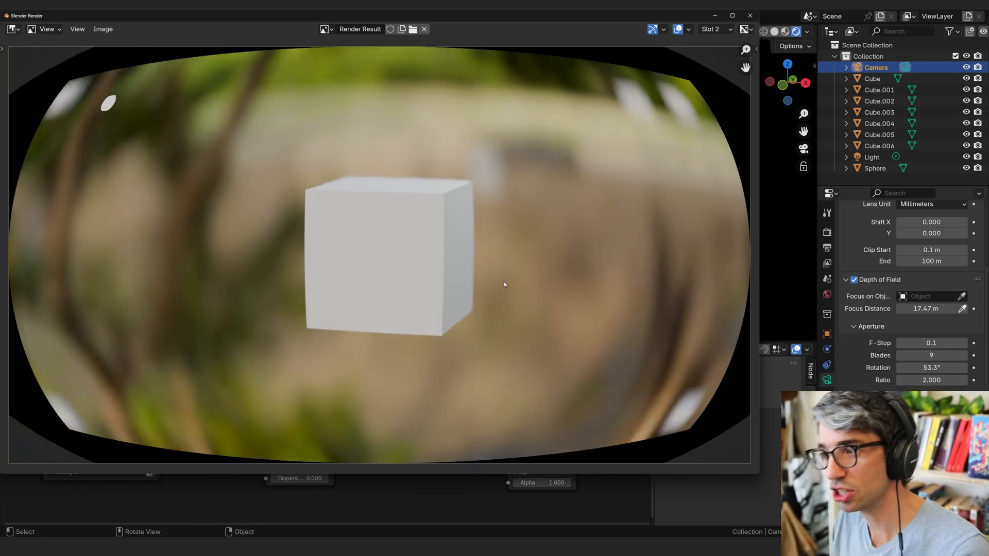
pyautogui.moveTo(670, 356)
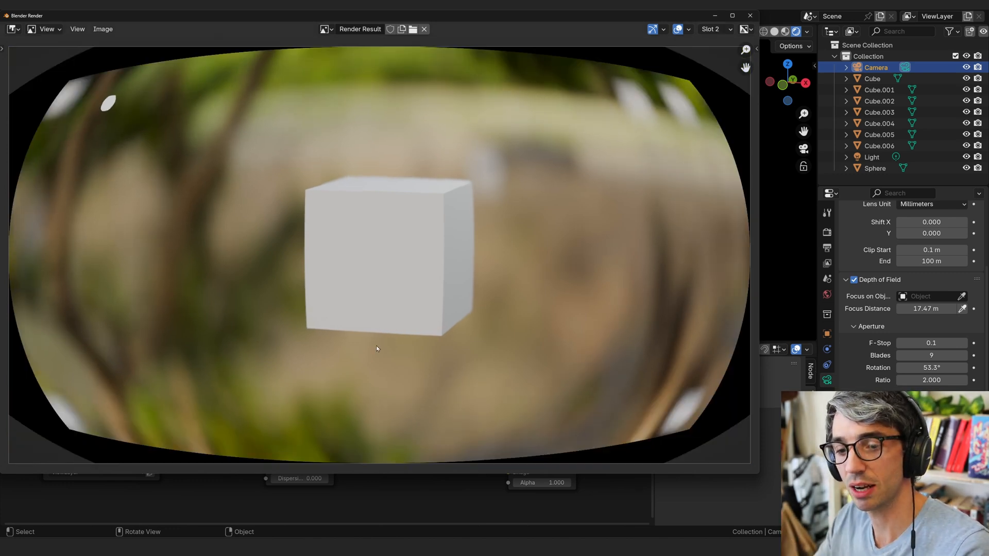
pyautogui.moveTo(639, 387)
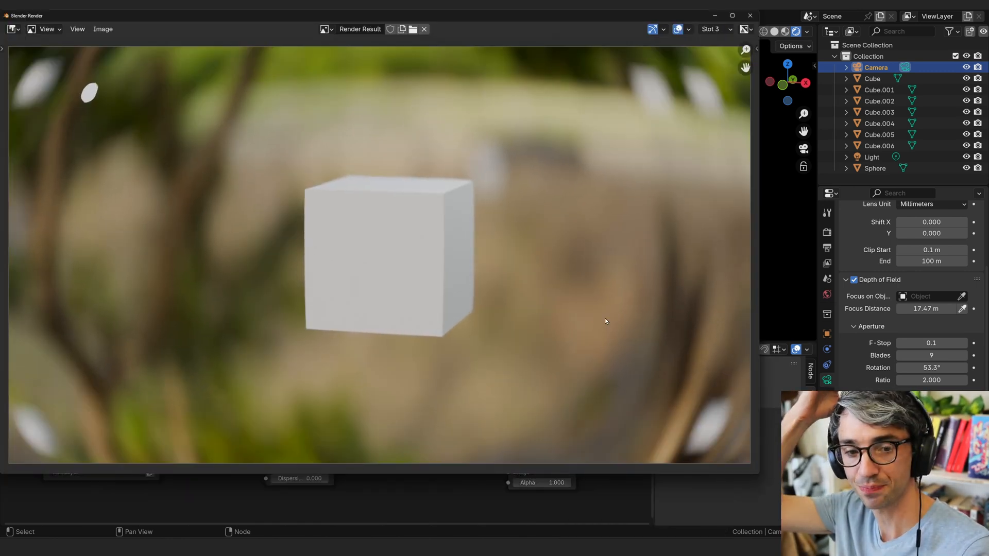
pyautogui.click(715, 29)
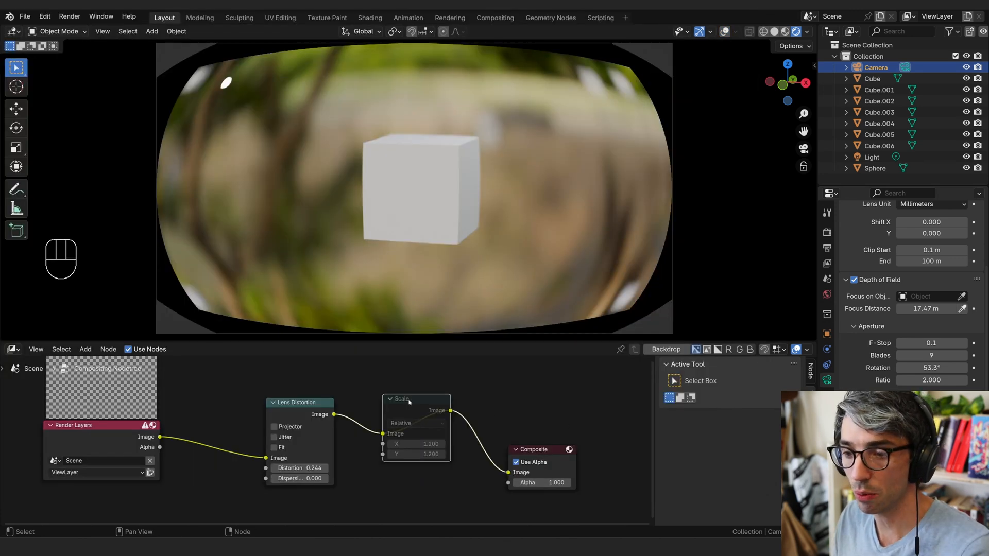
# - Unmute the Scale node so the fisheye image fills the frame again
pyautogui.click(404, 399)
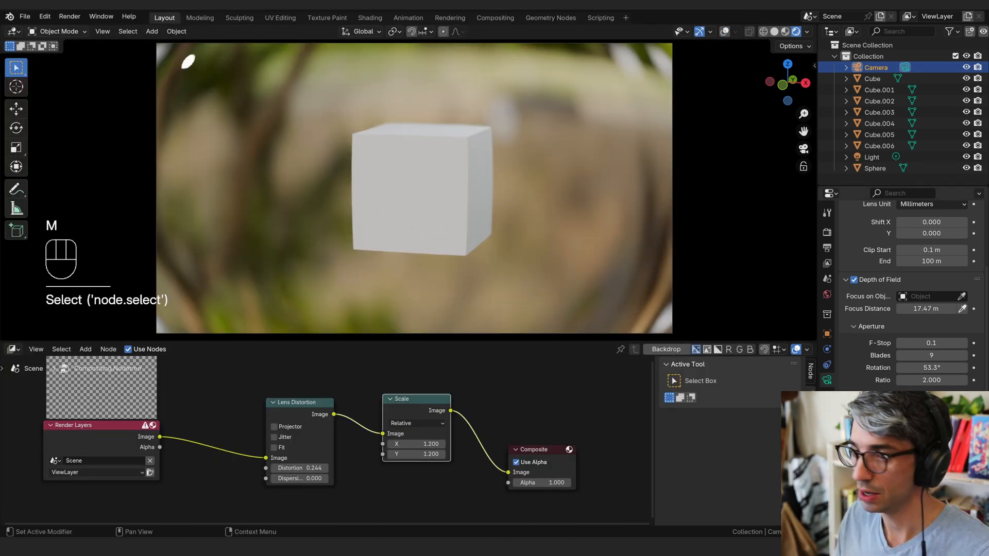
pyautogui.press('backspace')
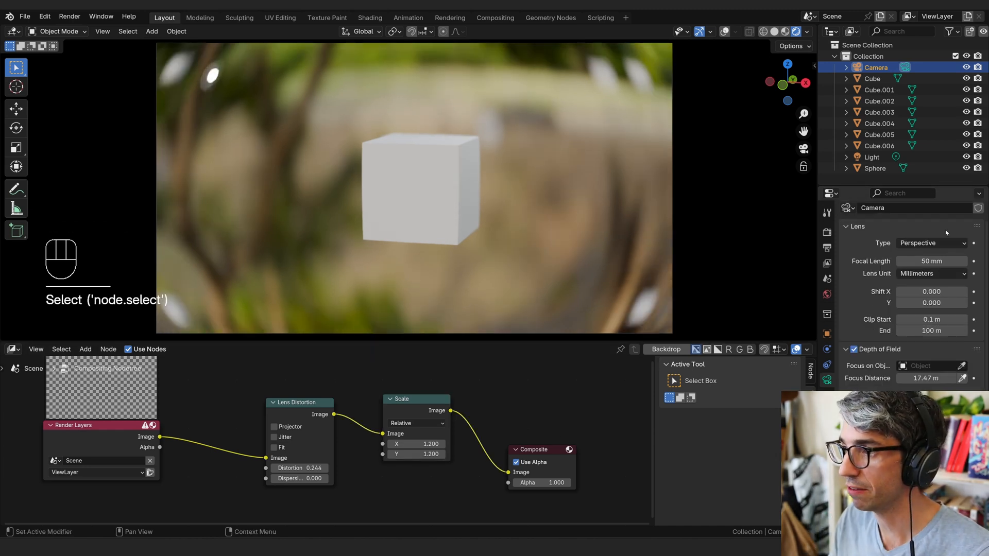
pyautogui.scroll(-3)
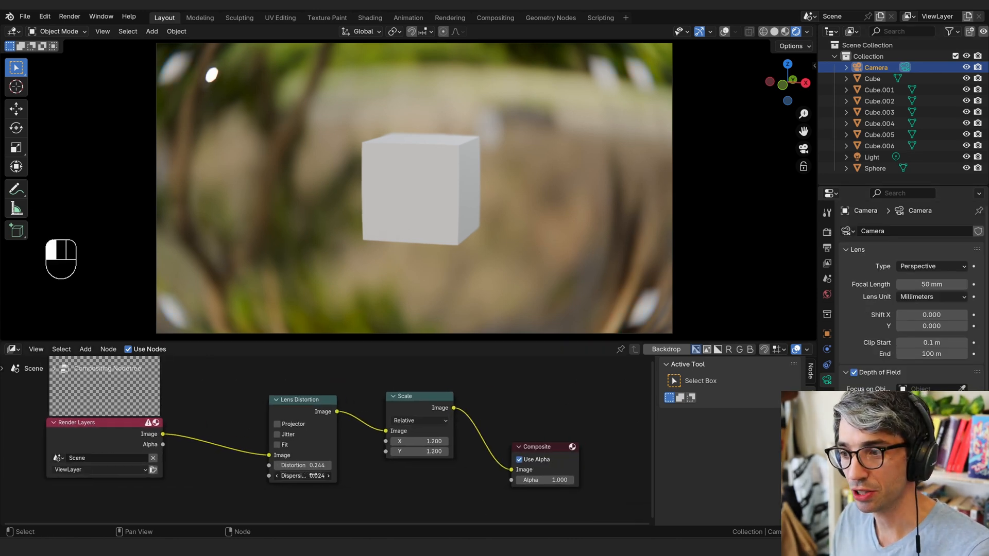
# - Raise dispersion to 0.088 and mute the Lens Distortion node for comparison
pyautogui.moveTo(302, 475); pyautogui.dragTo(322, 475)
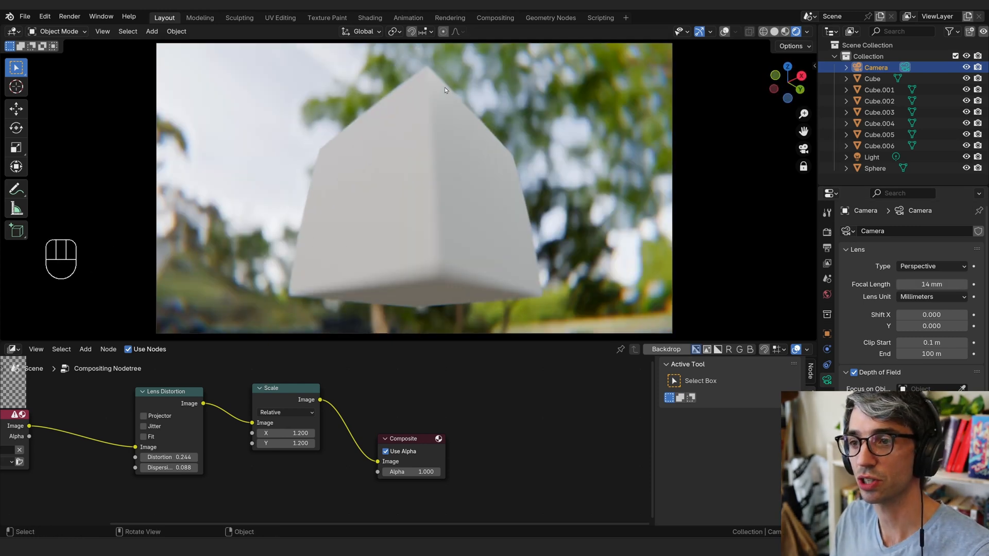
pyautogui.moveTo(347, 121)
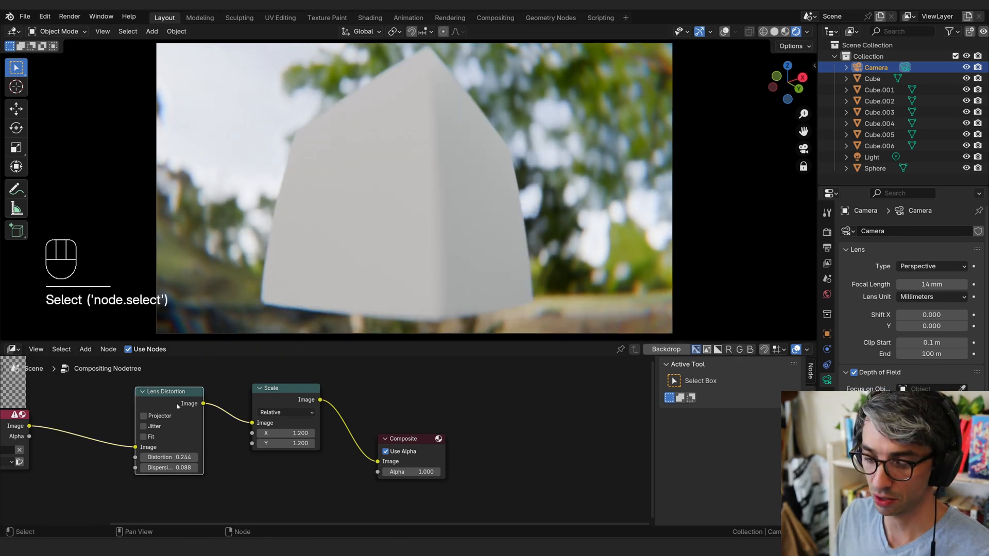
pyautogui.press('m')
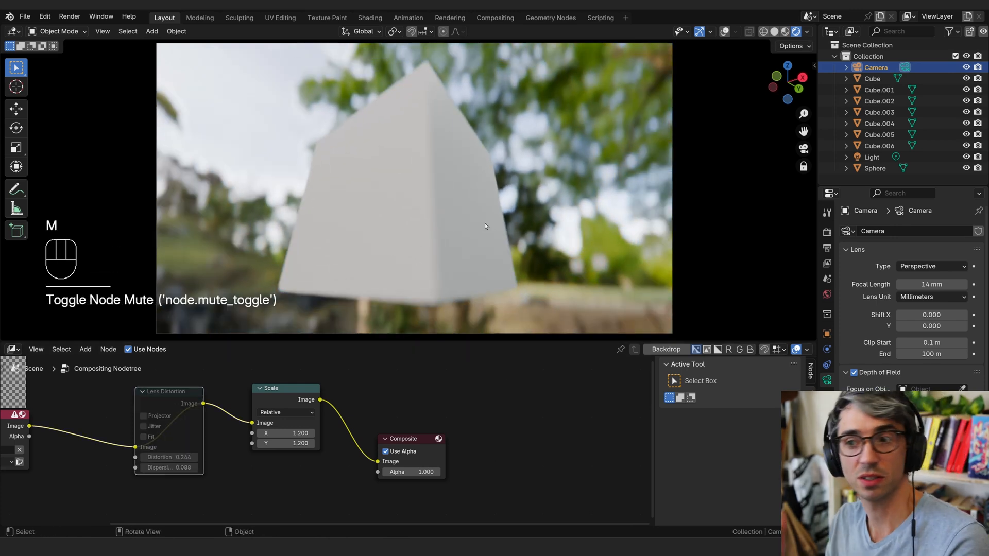